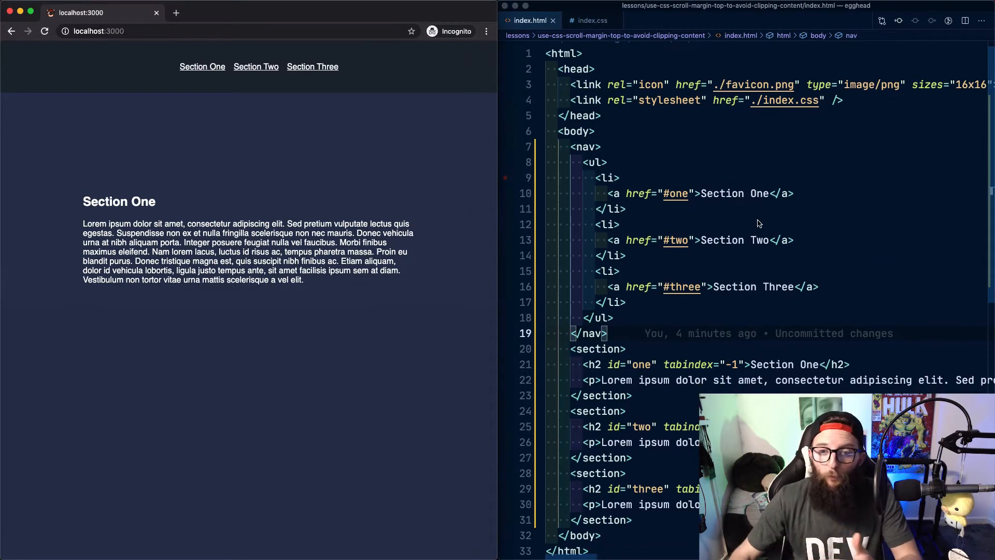
mouse_move(570, 53)
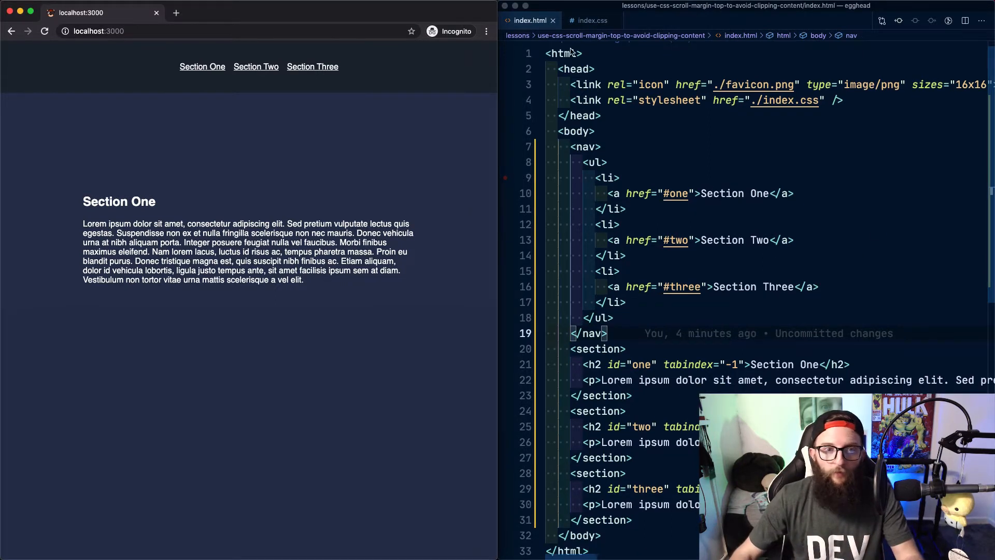
- Jump the preview to Section Two, then start an h2 rule with a scroll-margin property in index.css
left_click(256, 66)
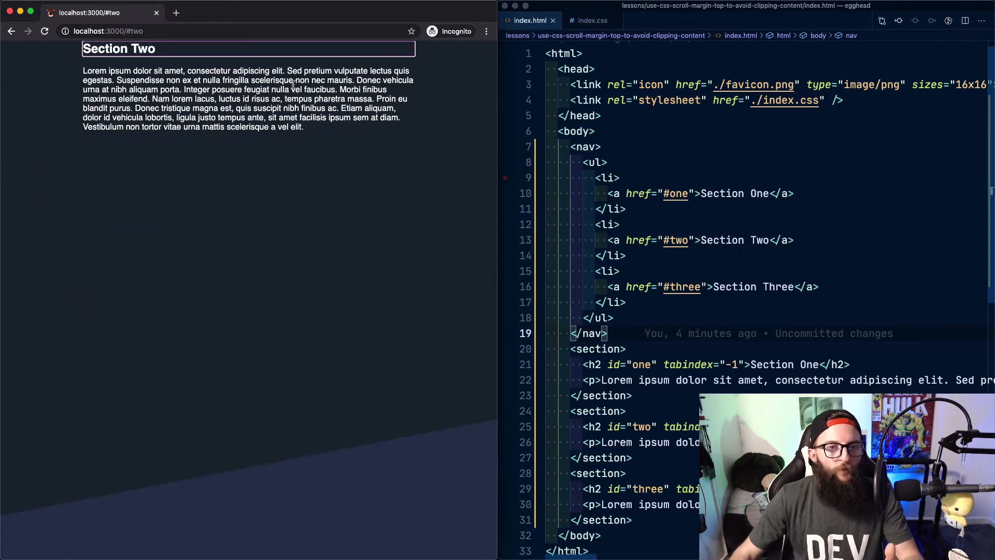
mouse_move(71, 56)
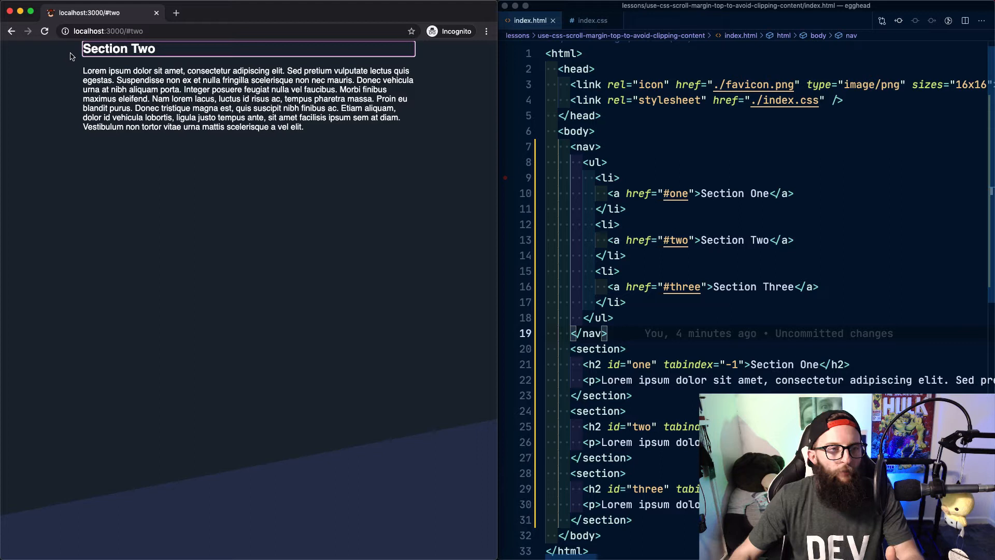
left_click(591, 19)
type("scroll-margi")
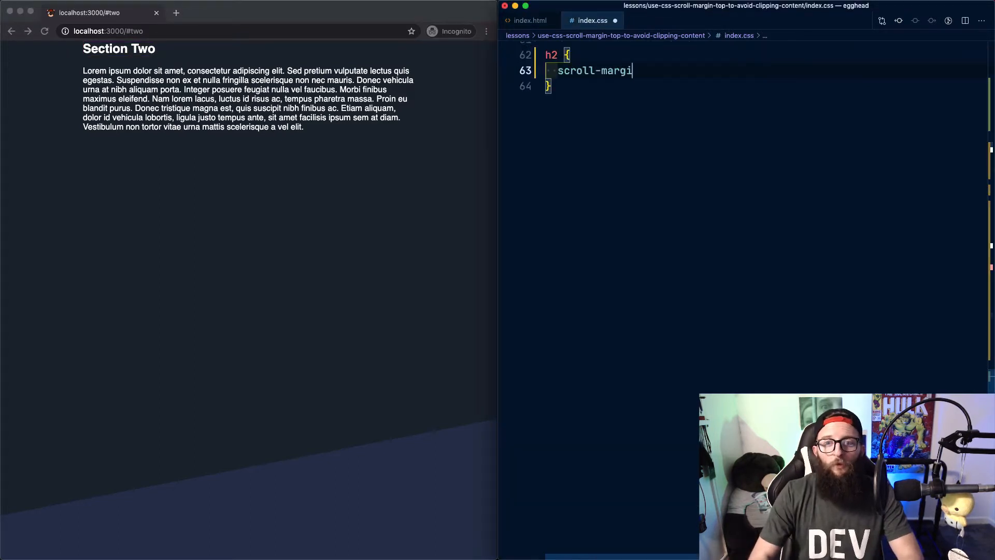
- Finish h2's scroll-margin-top: 2rem and re-jump to Section Two to see the gap above its heading
type("n-top: 2")
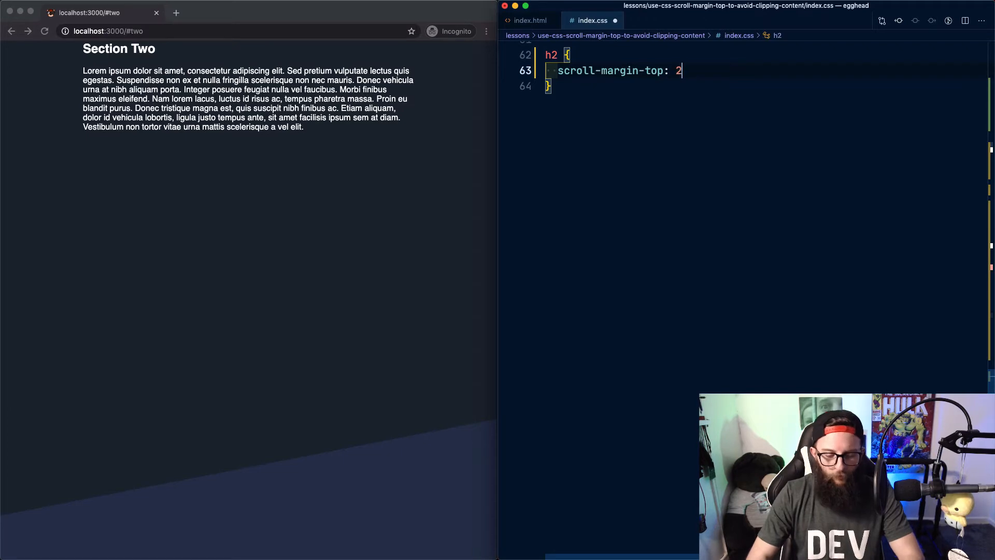
type("rem;")
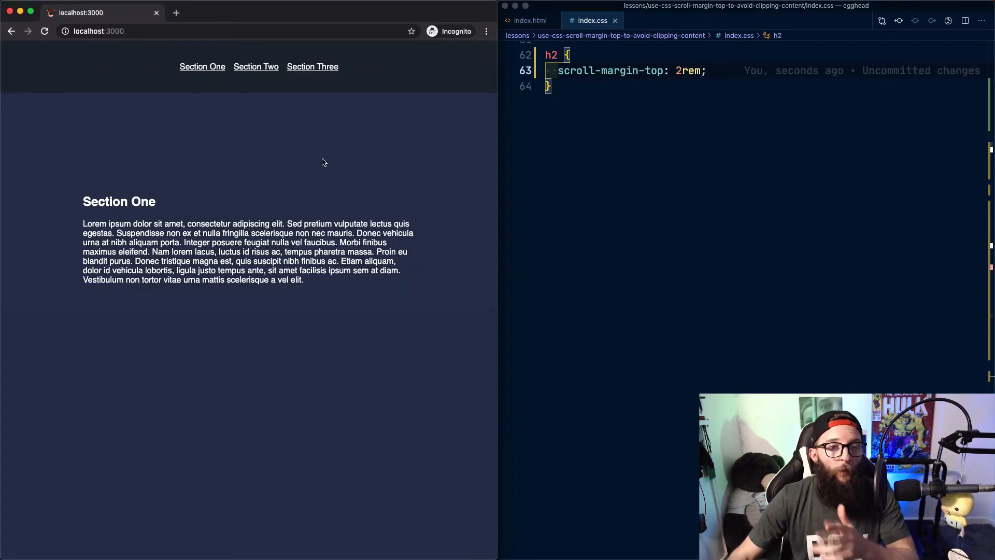
left_click(256, 67)
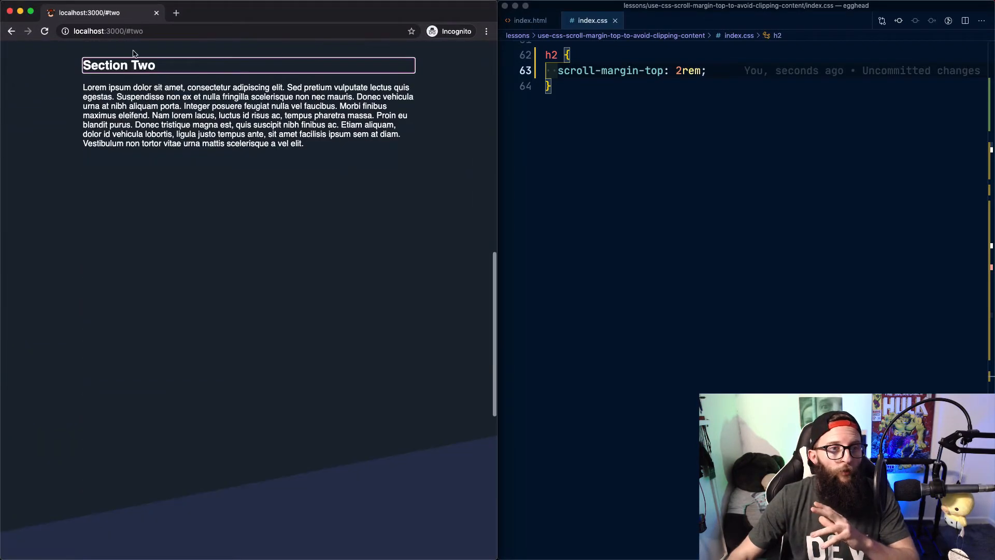
mouse_move(709, 94)
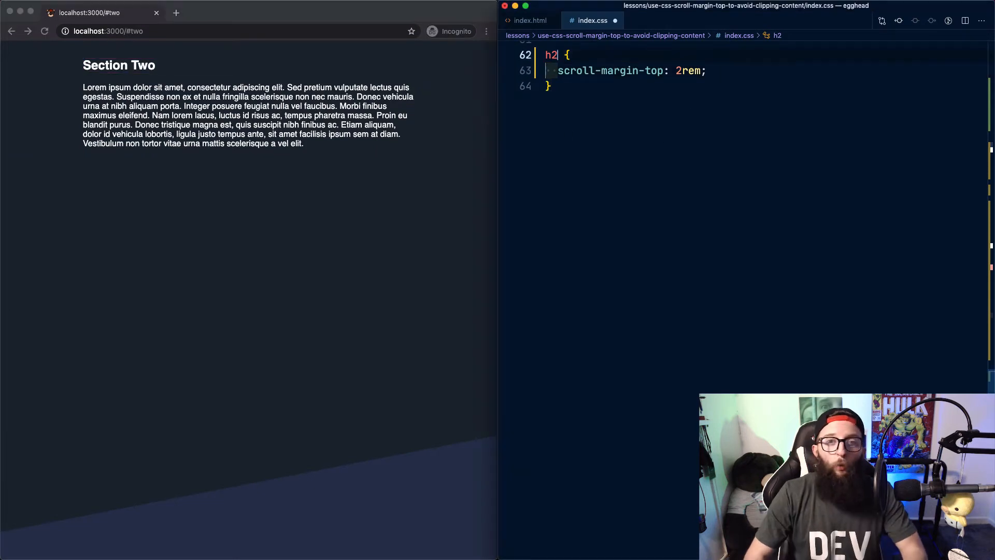
- Extend the scroll-margin rule's selector to h2, h3, h4
type(", h3")
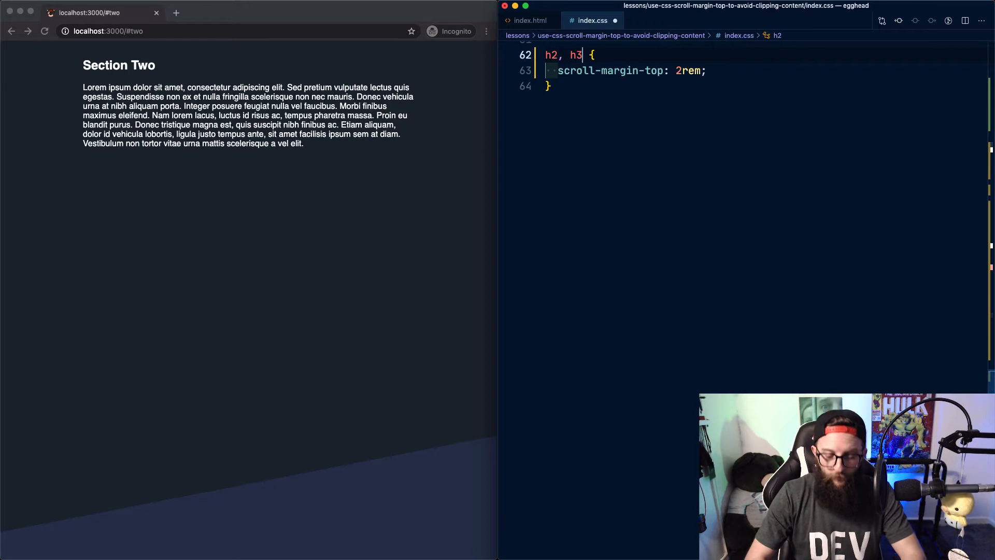
type(", h4")
type("p")
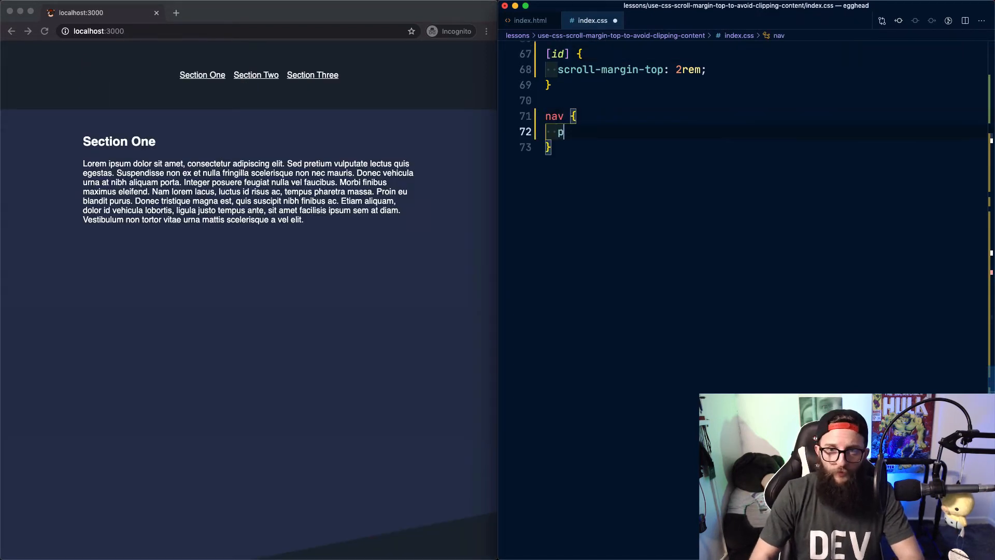
- Give nav position: fixed and border-bottom: 1px solid white, then jump to Section Two beneath it
type("osition: fixed;")
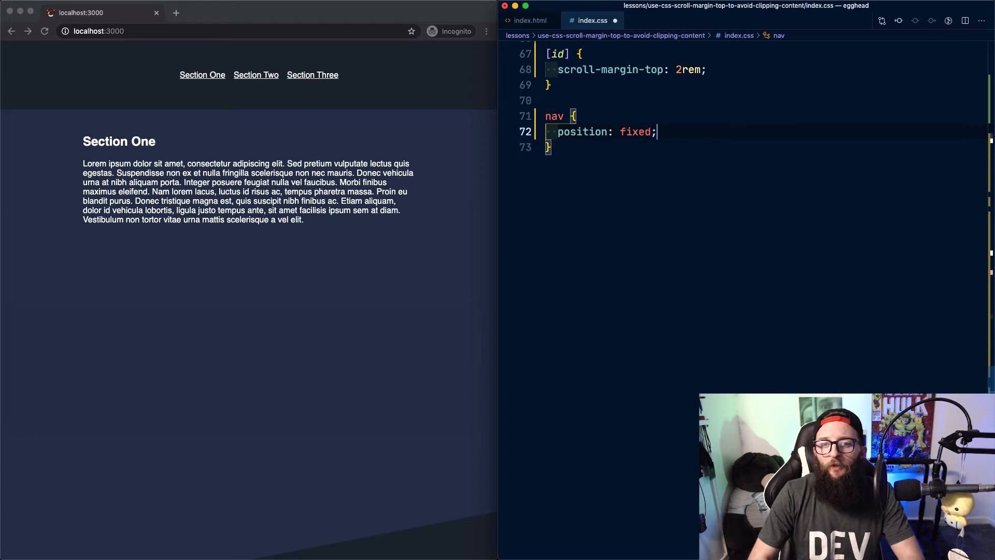
type("border-")
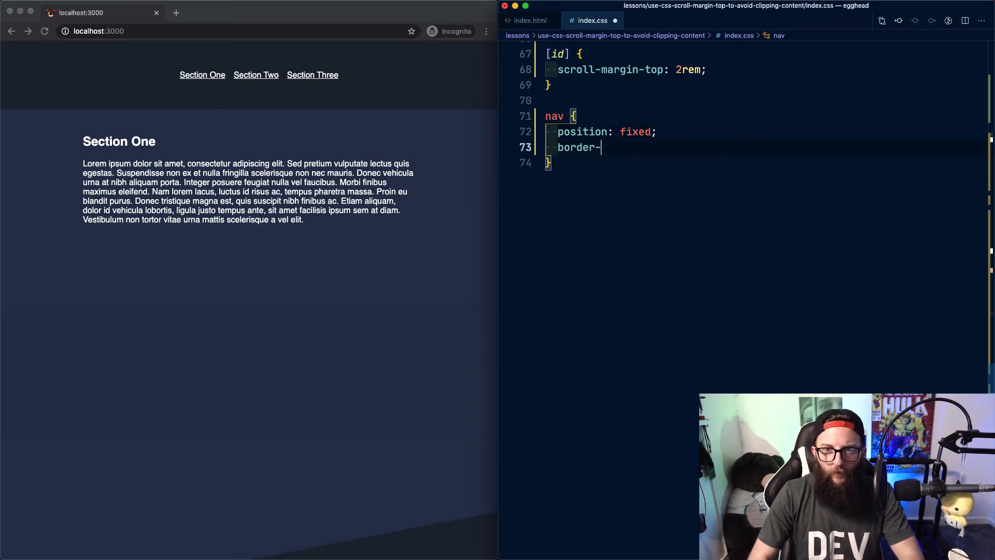
type("bottom: 1p")
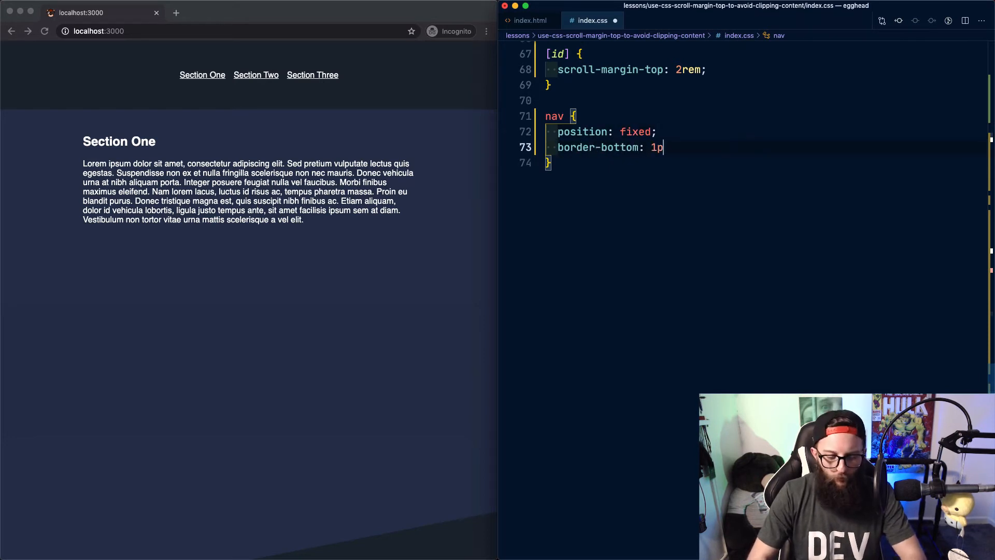
type("x solid white;")
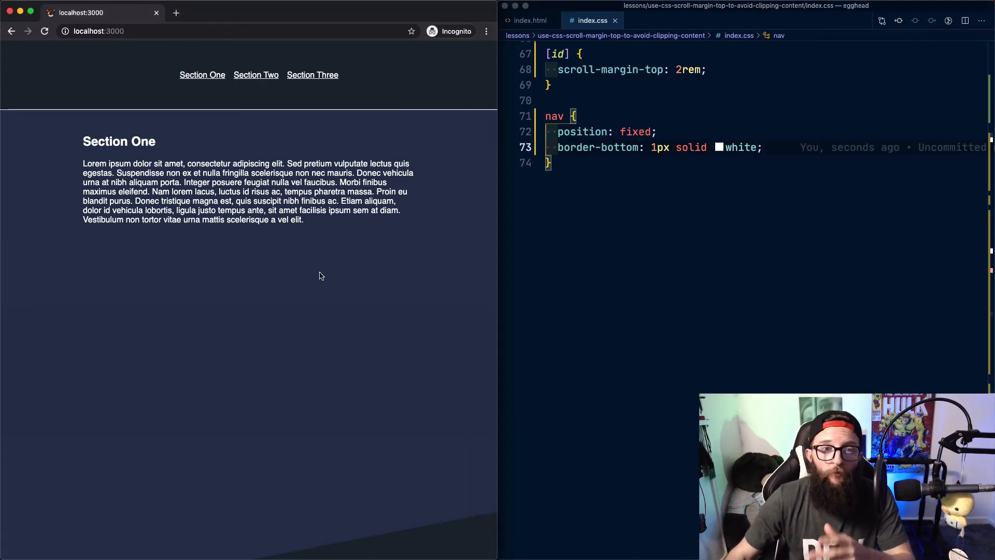
left_click(256, 74)
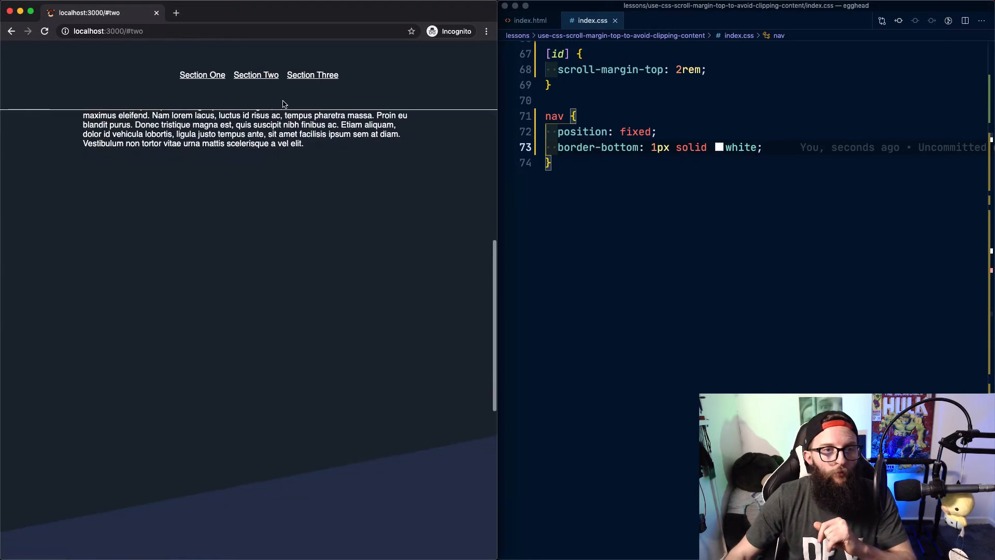
mouse_move(435, 93)
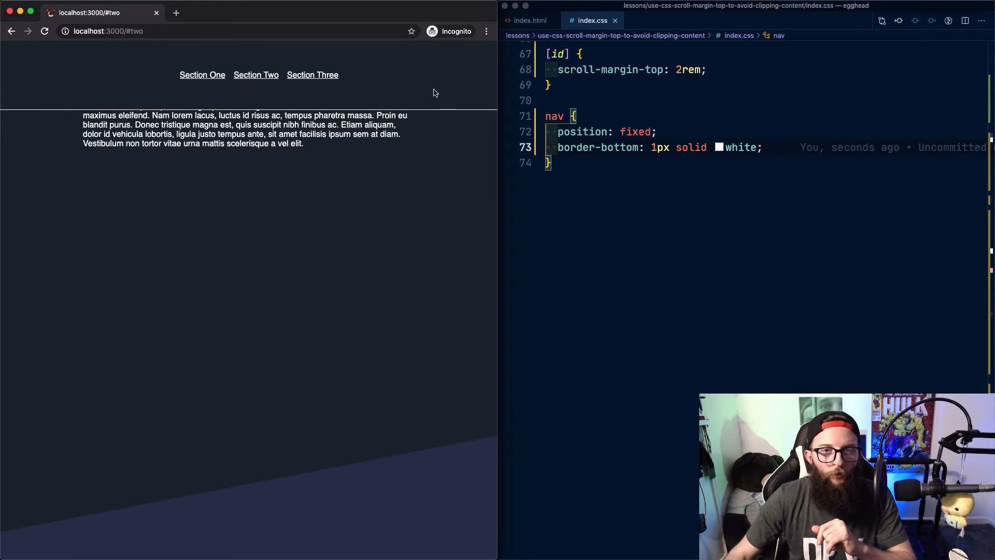
- Define a :root rule with --header-height: 80px
type(":ro")
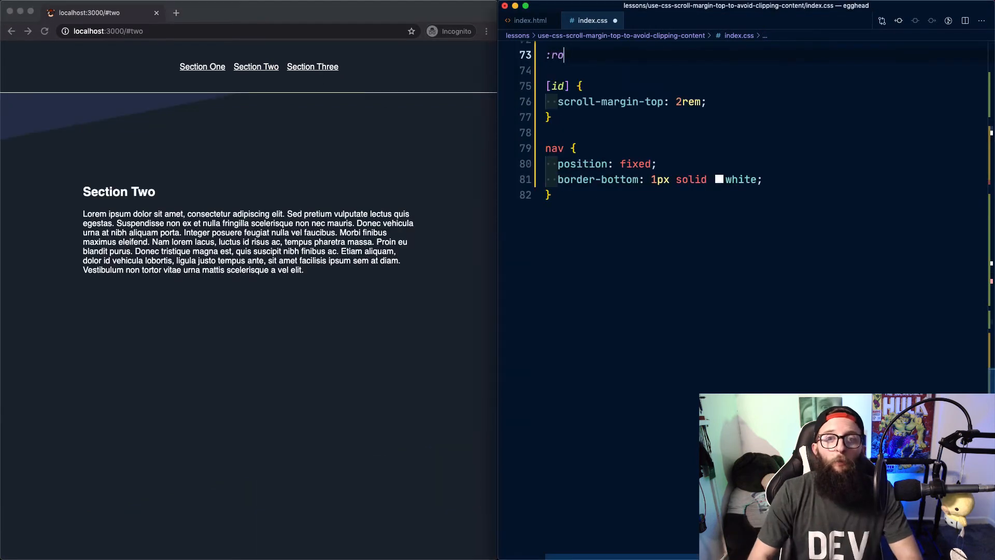
type("ot {")
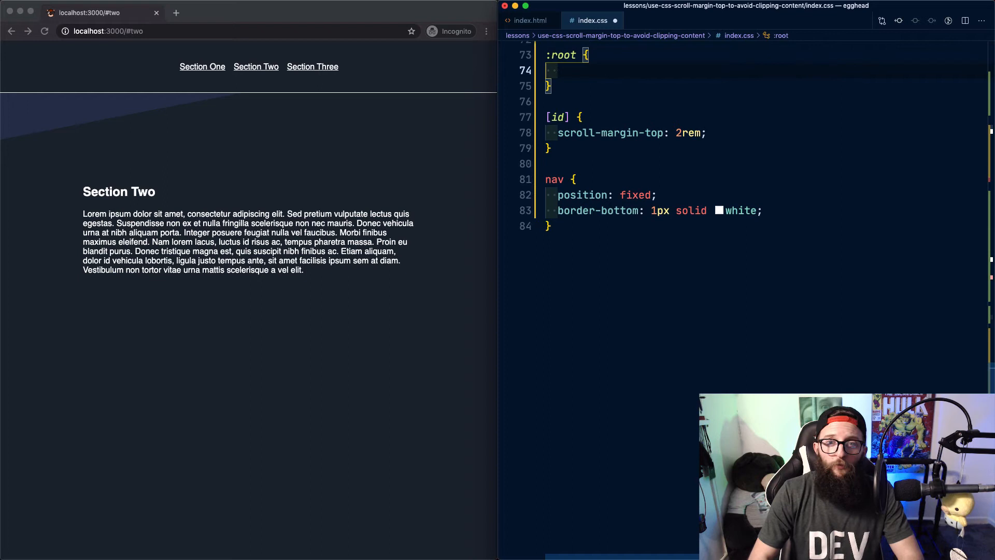
type("--header-height")
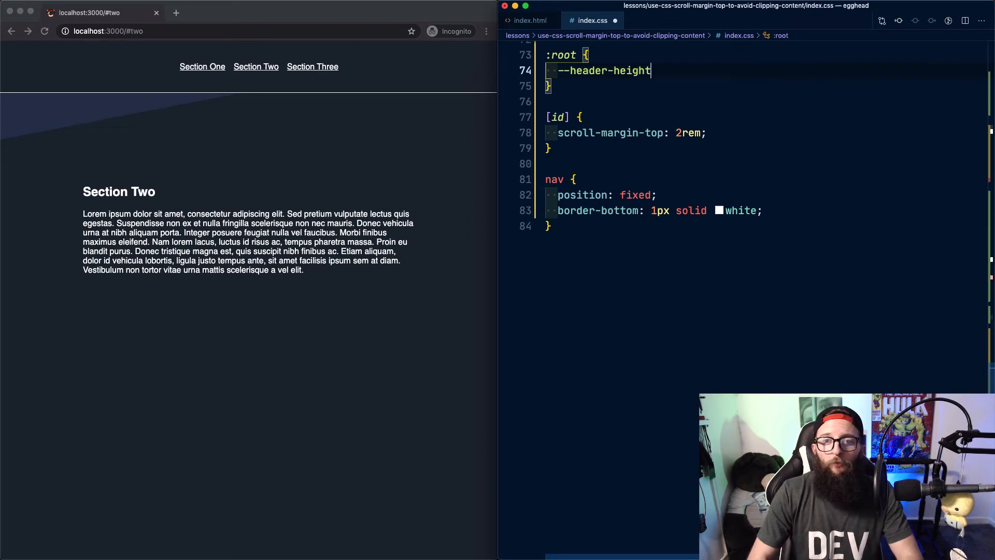
type(": 80px;")
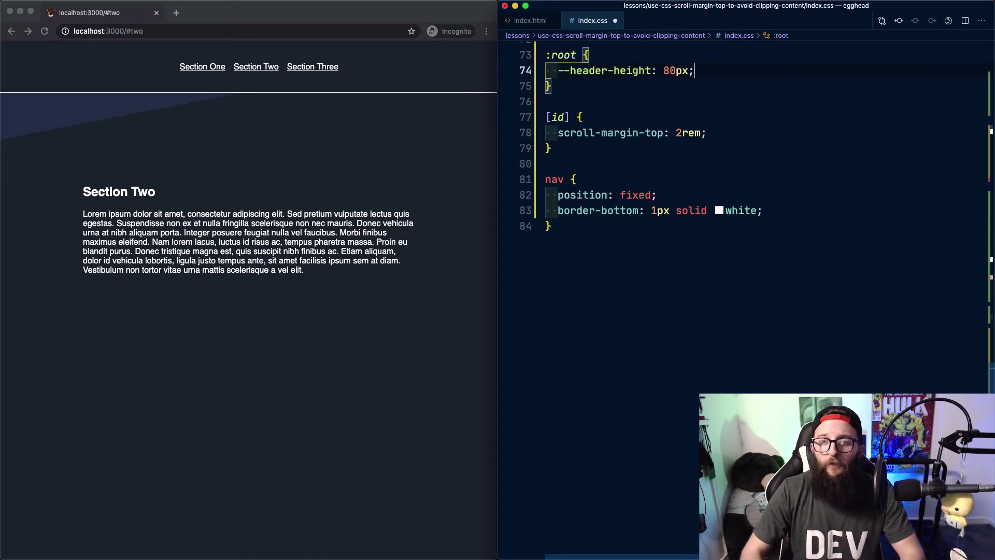
- Set nav height to var(--header-height) and use it in the [id] scroll-margin-top calc with + 2rem
type("height: va")
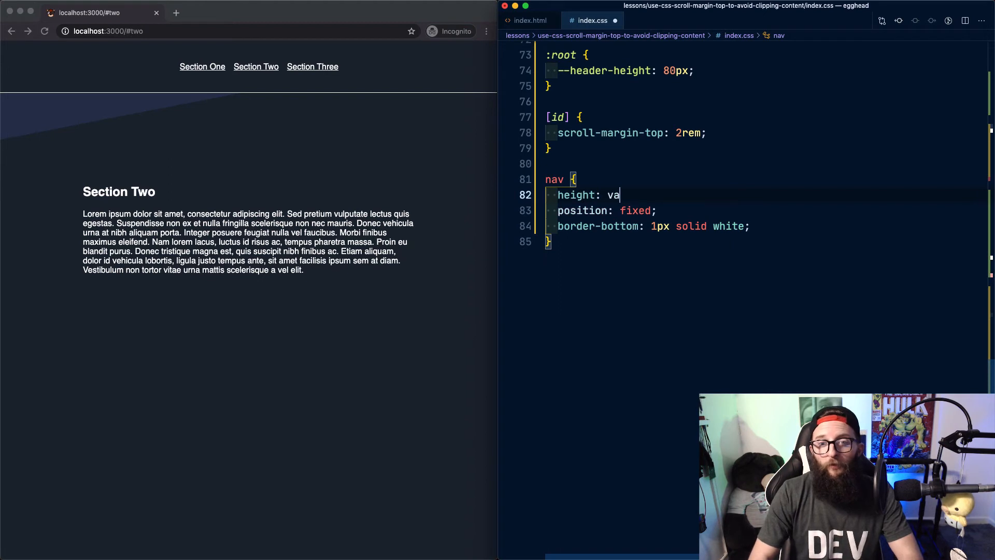
type("r(--header-height);")
left_click(766, 132)
type("calc(var(")
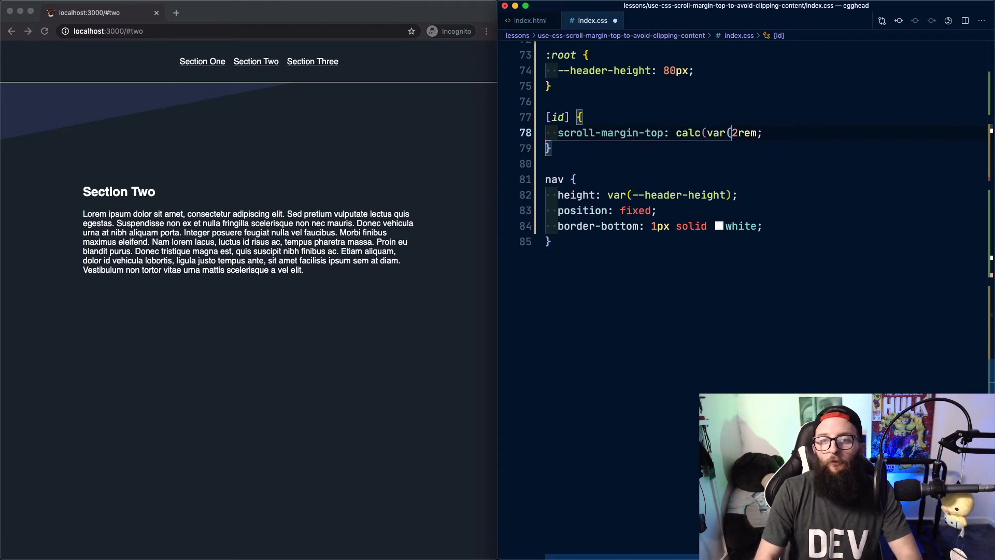
type("--header-height) +")
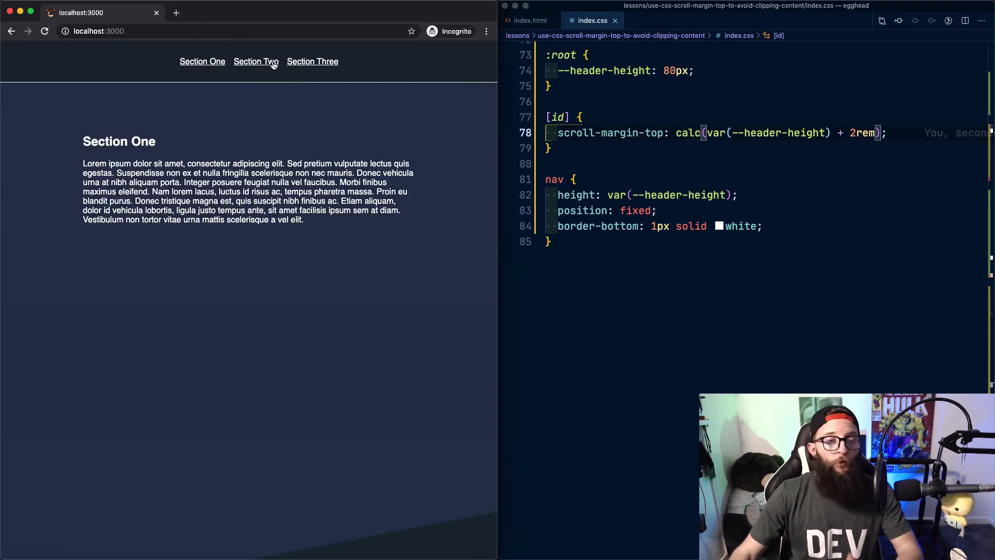
- Jump to Section Two to confirm its heading clears the 80px fixed nav
left_click(256, 61)
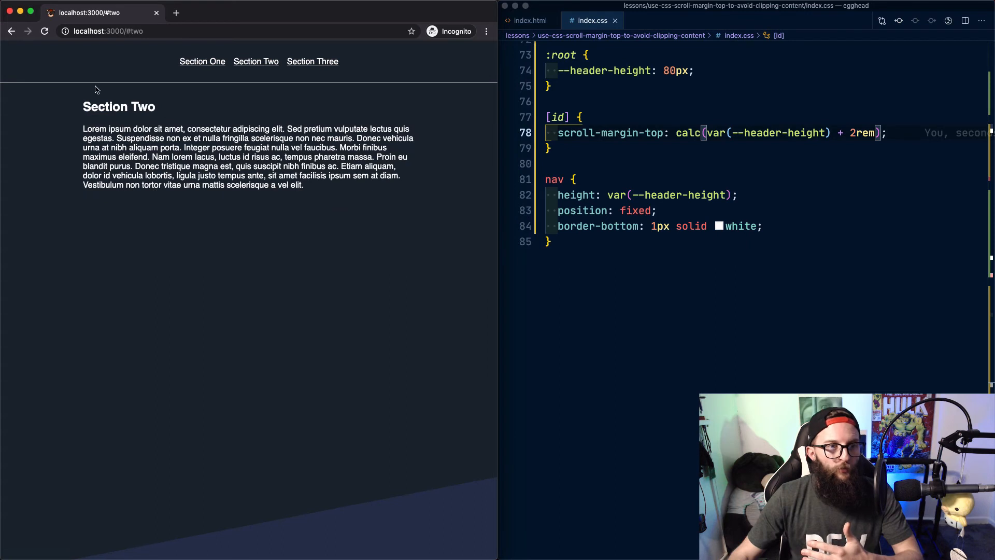
mouse_move(118, 68)
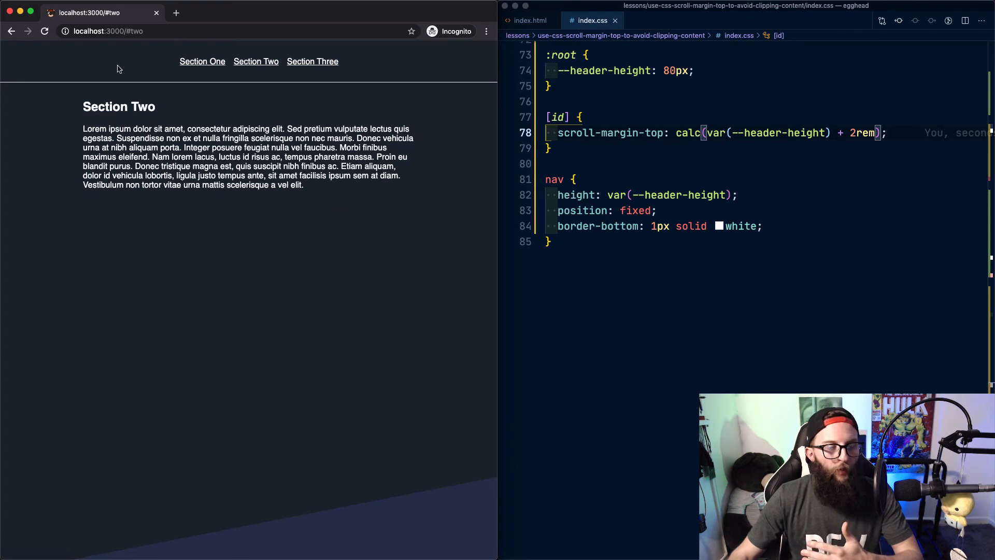
mouse_move(97, 94)
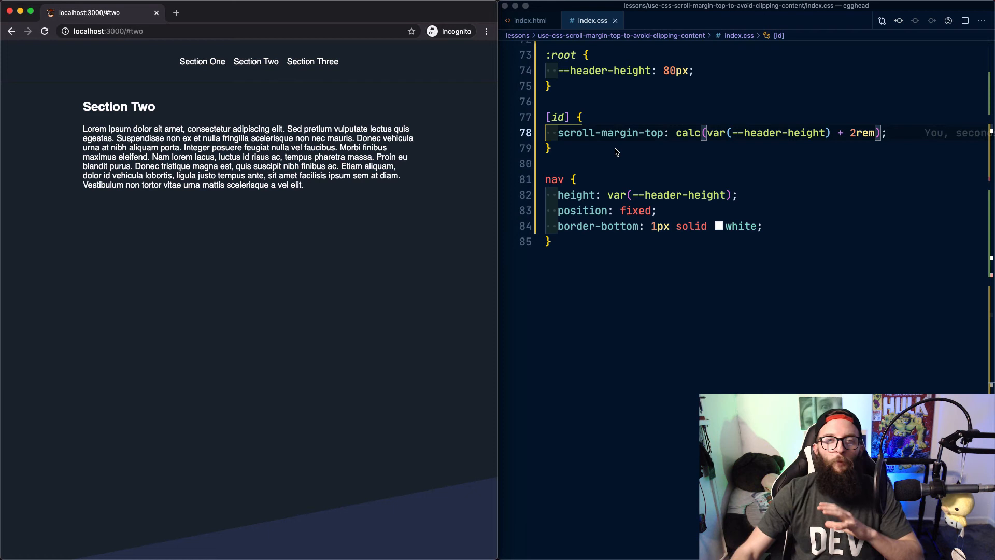
mouse_move(609, 154)
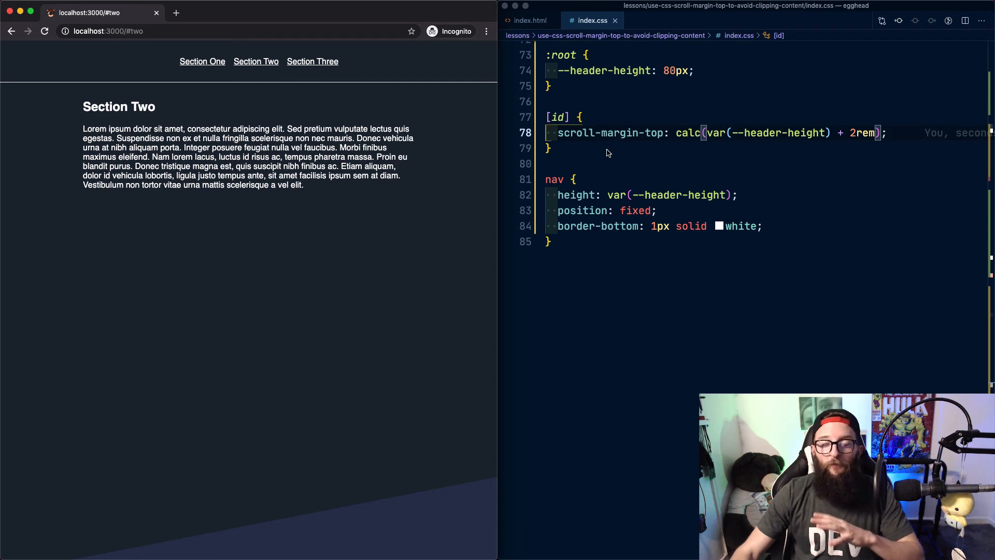
mouse_move(597, 156)
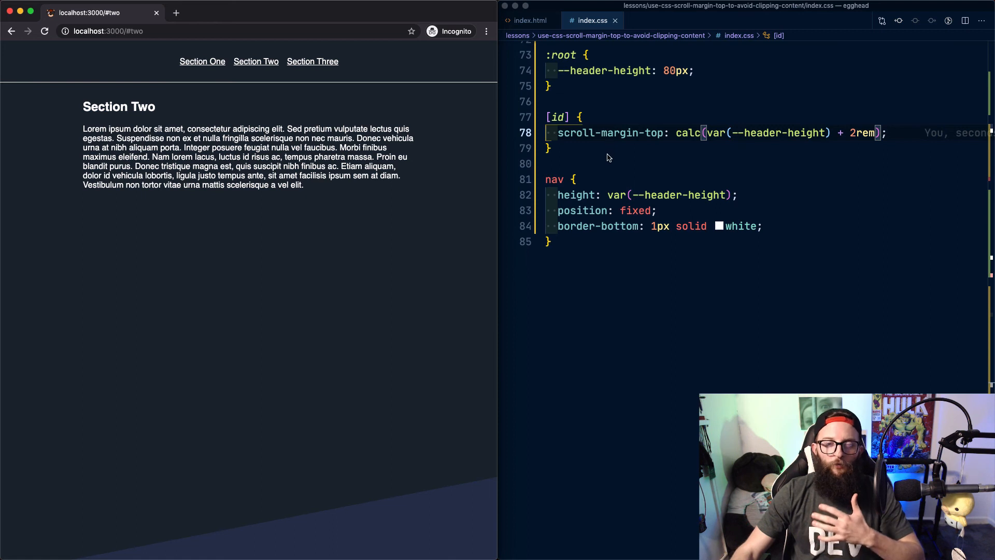
mouse_move(596, 122)
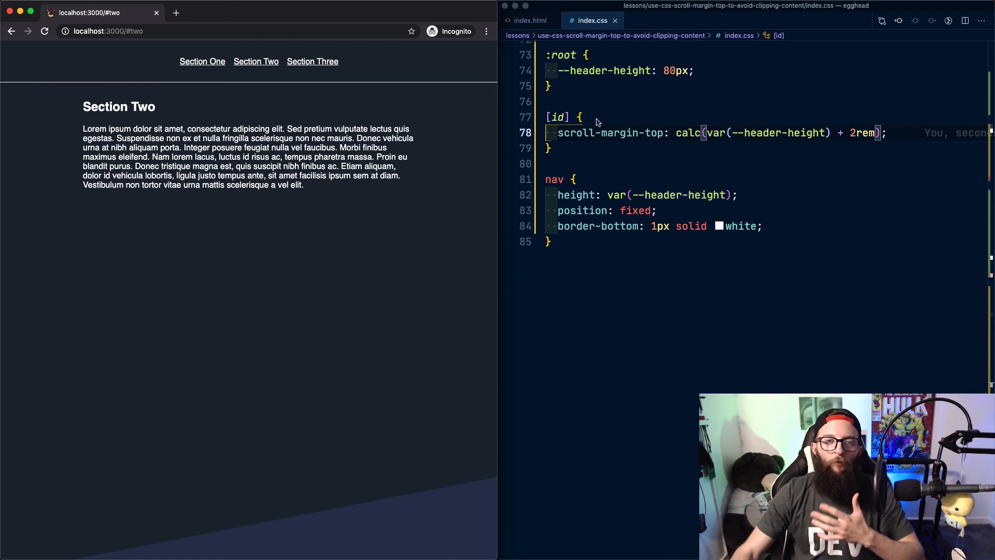
mouse_move(537, 118)
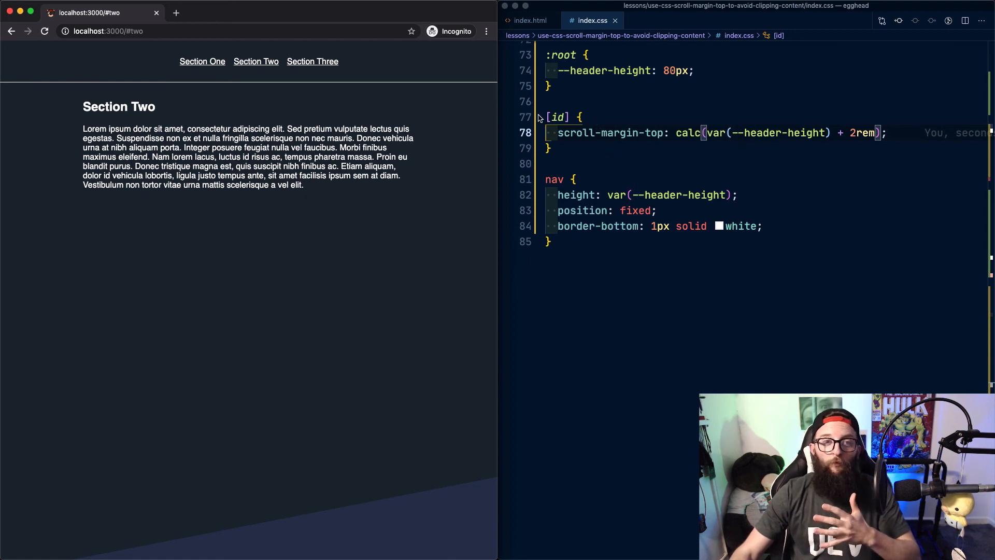
mouse_move(632, 164)
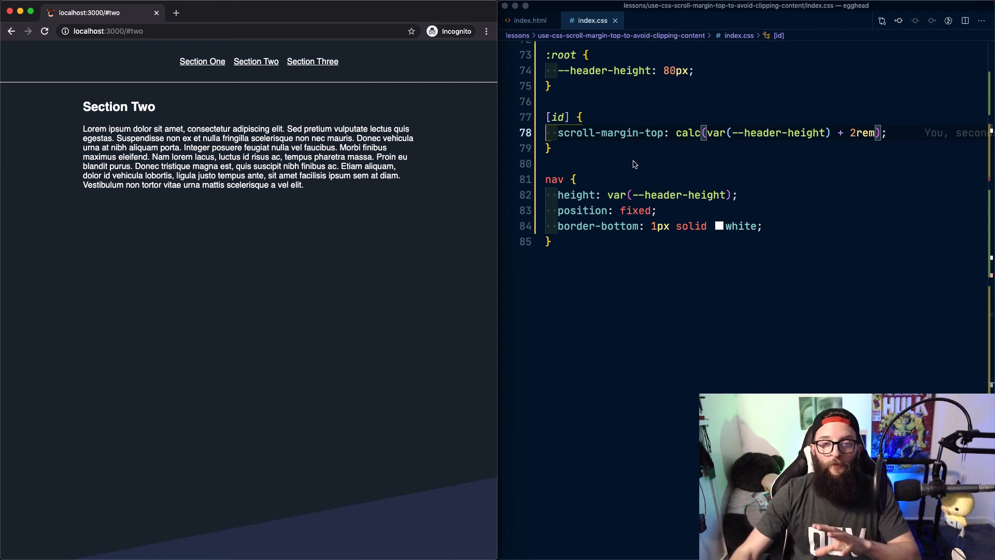
mouse_move(693, 161)
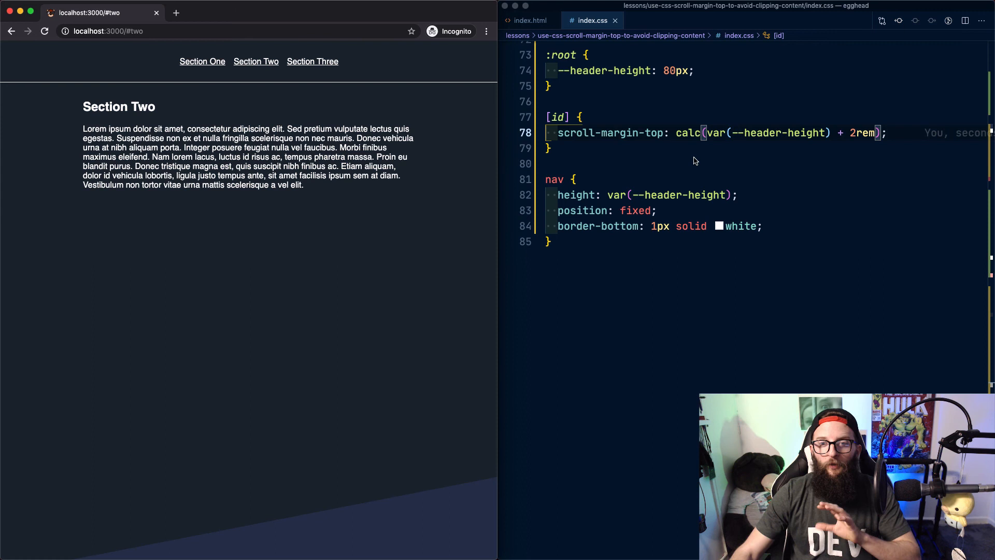
mouse_move(754, 157)
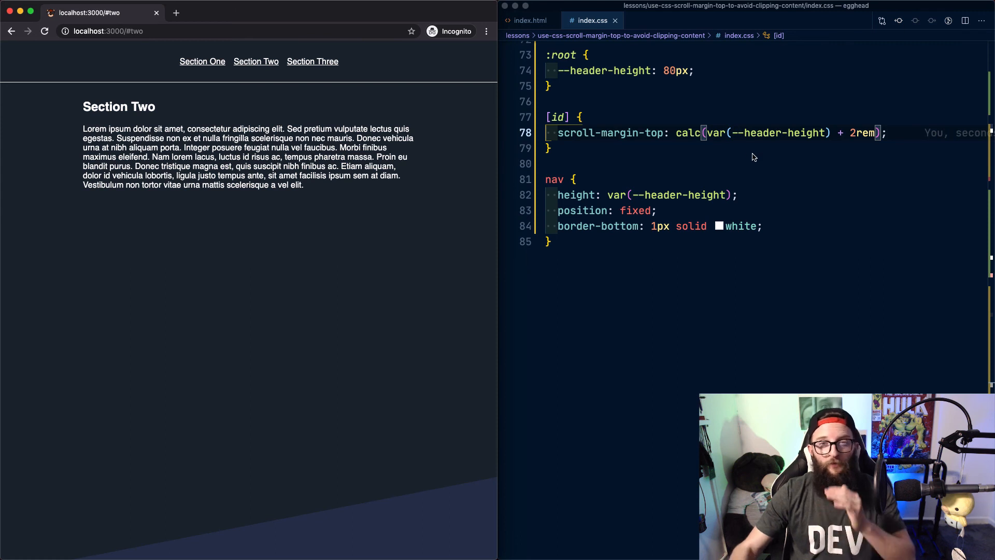